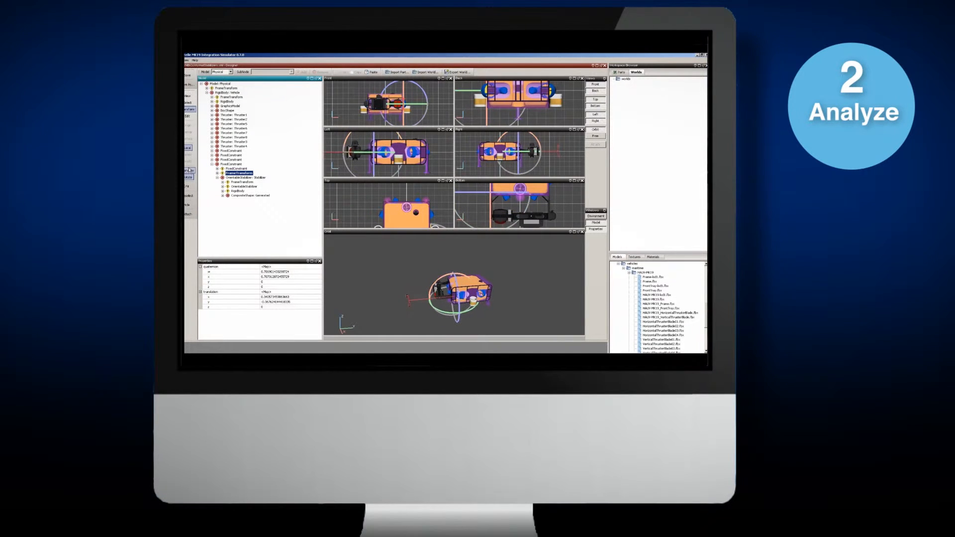
- Select the FixedConstraint node in the Model tree to show it in the viewports and Properties
left_click(231, 164)
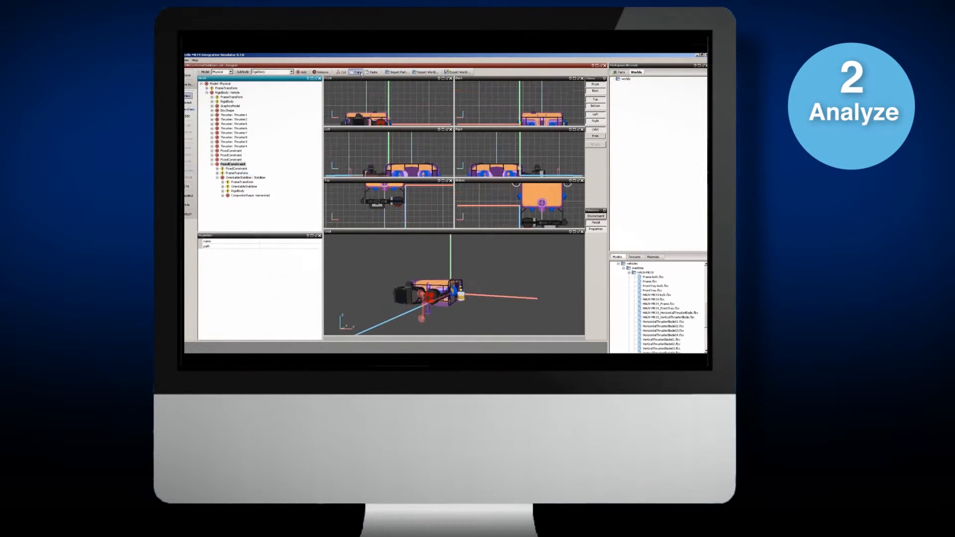